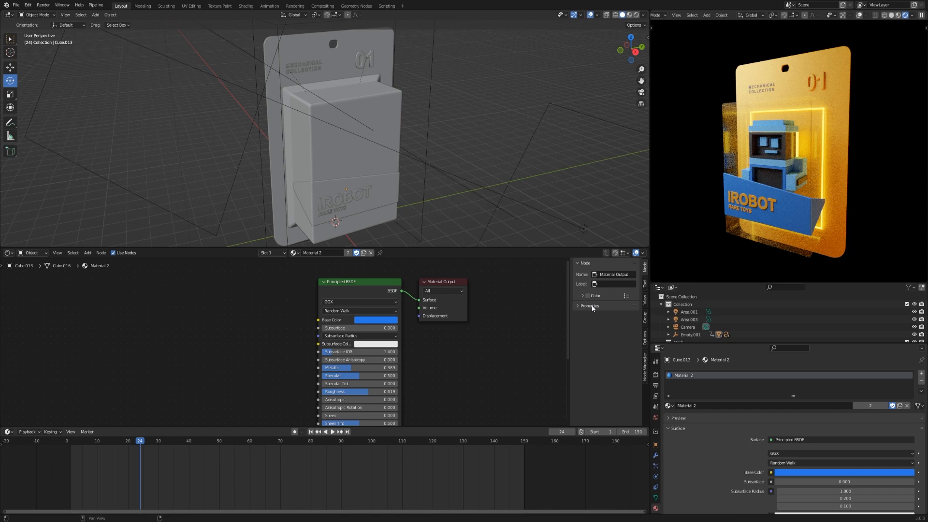
mouse_move(525, 308)
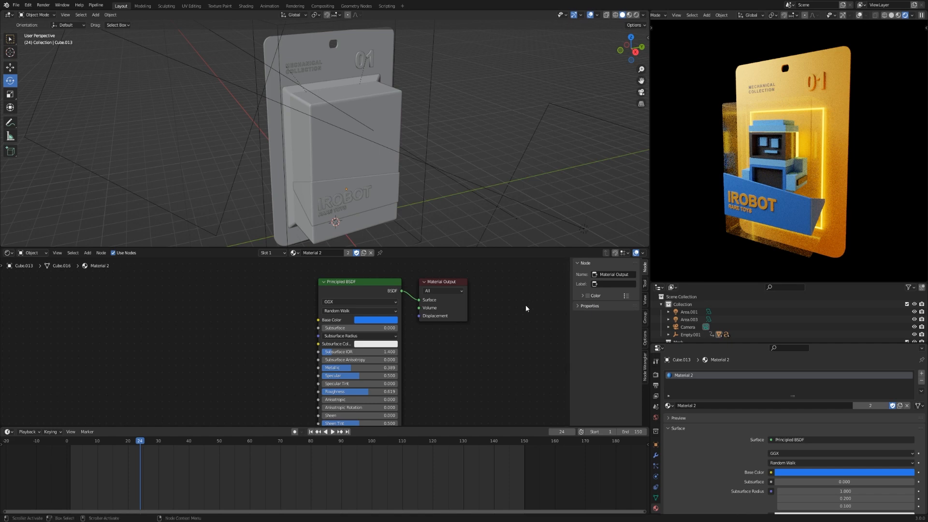
mouse_move(193, 282)
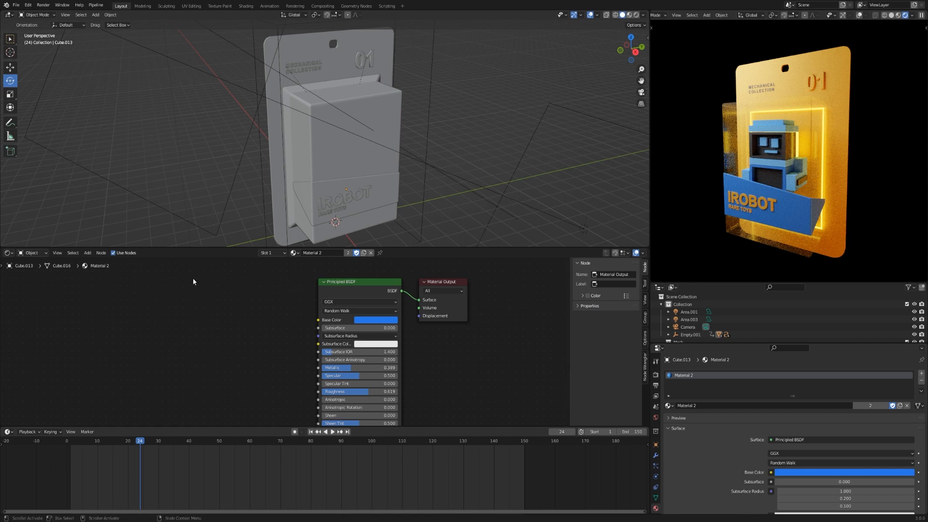
Step: Switch an editor's type and select the card backing piece
left_click(9, 253)
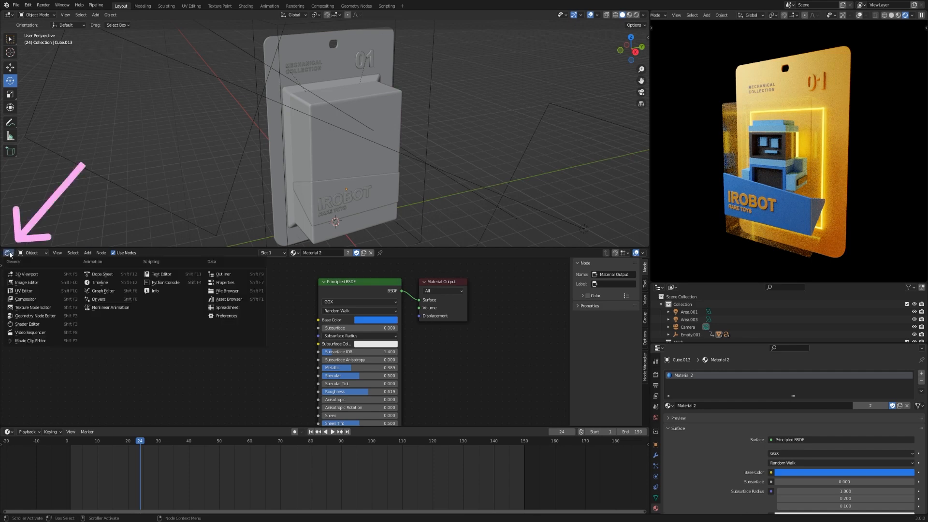
mouse_move(28, 324)
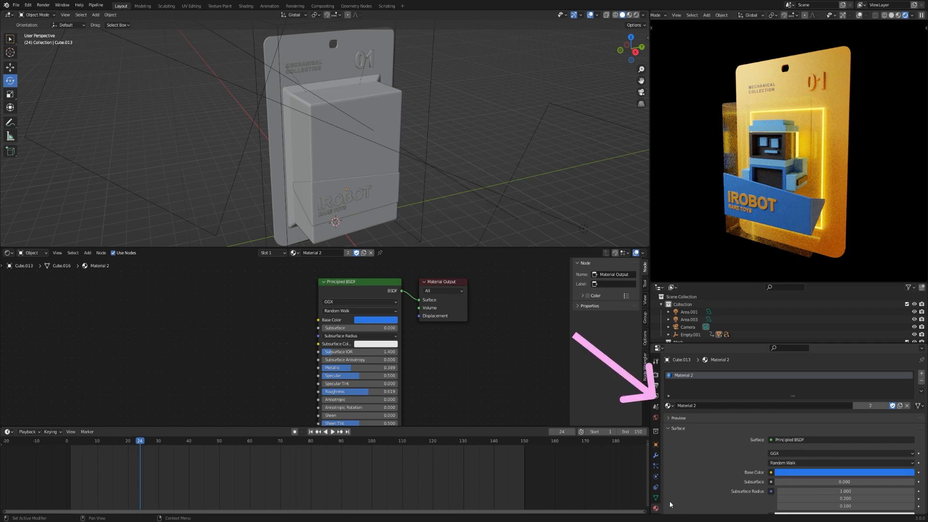
left_click(669, 406)
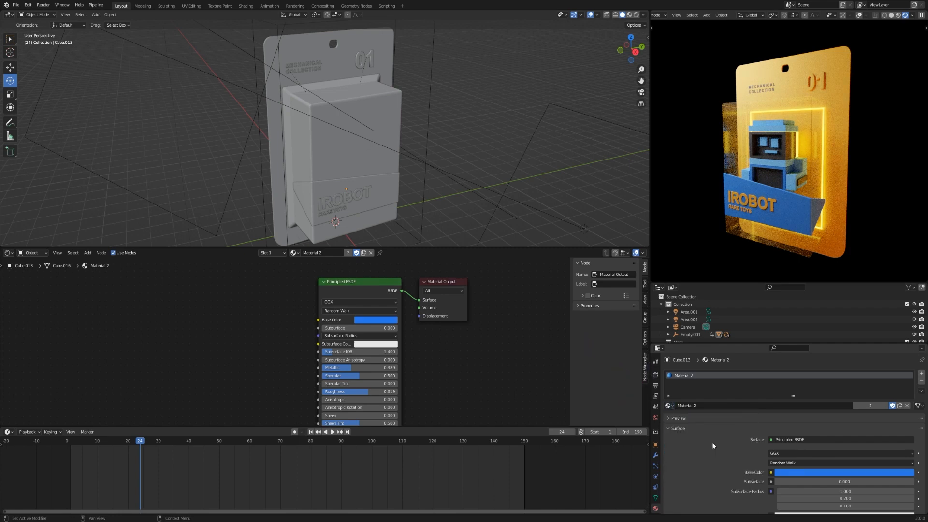
left_click(341, 289)
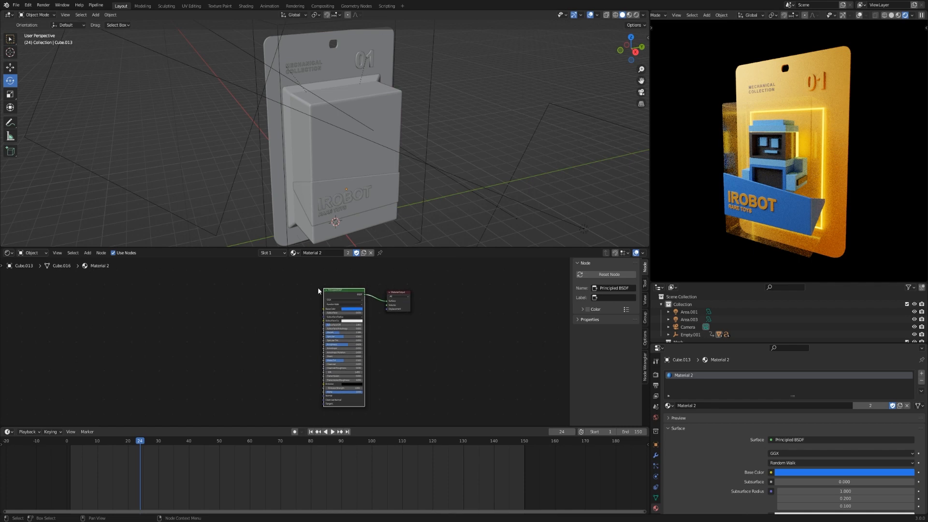
left_click(343, 290)
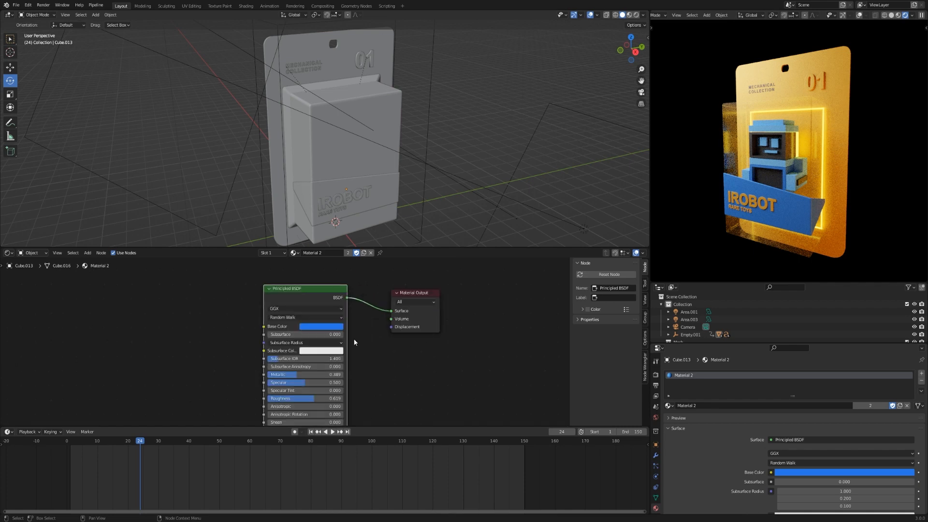
mouse_move(345, 76)
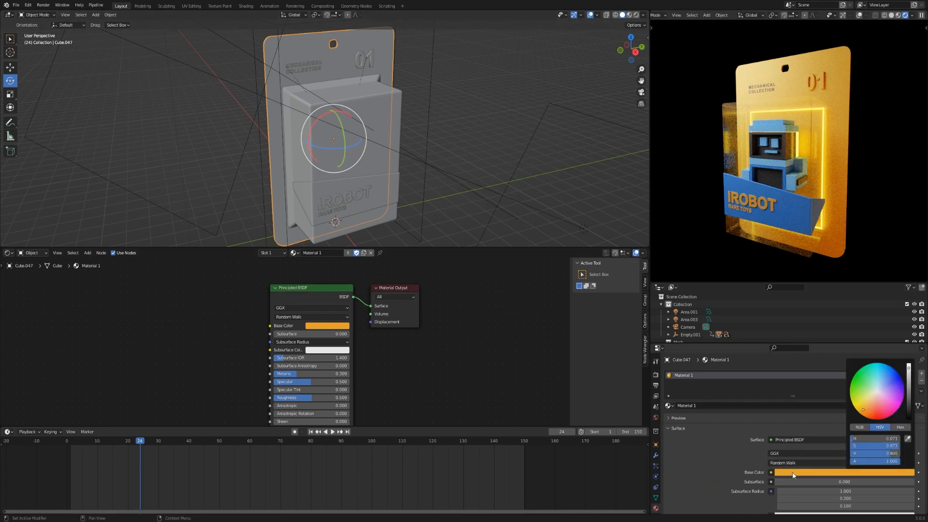
Step: Try yellow, pink, blue and green base colours on the card, then return to orange
left_click(867, 400)
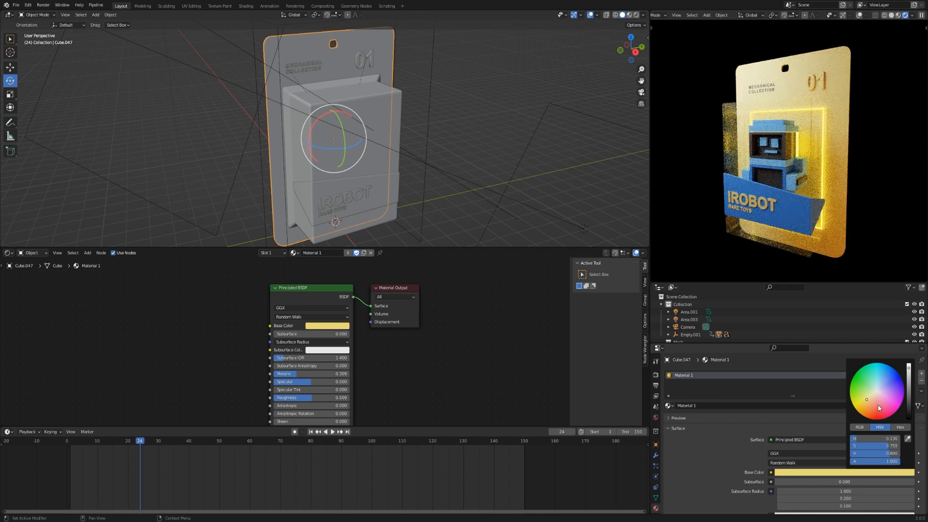
left_click(888, 401)
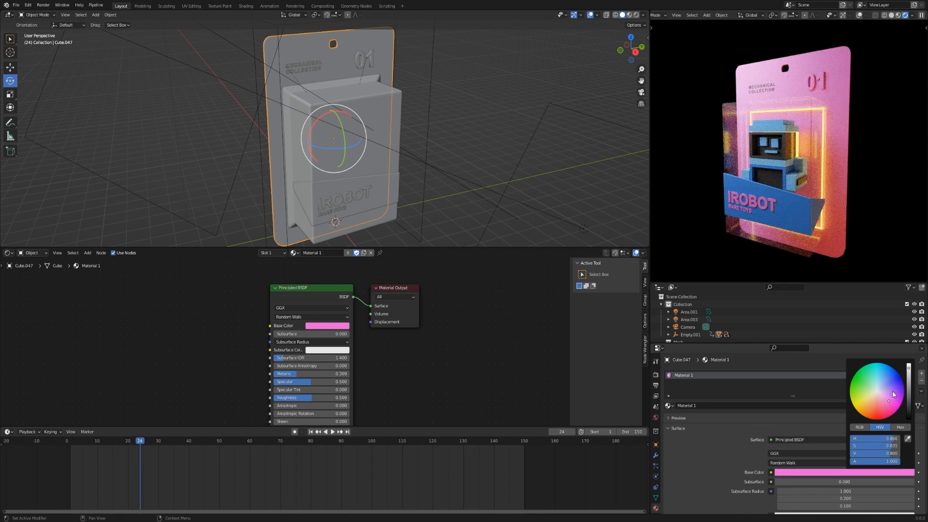
left_click(889, 382)
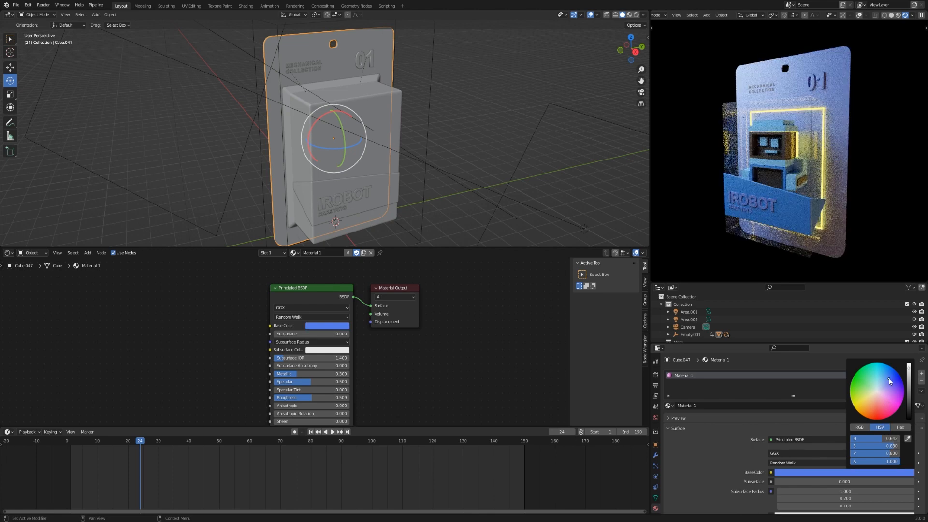
left_click(873, 371)
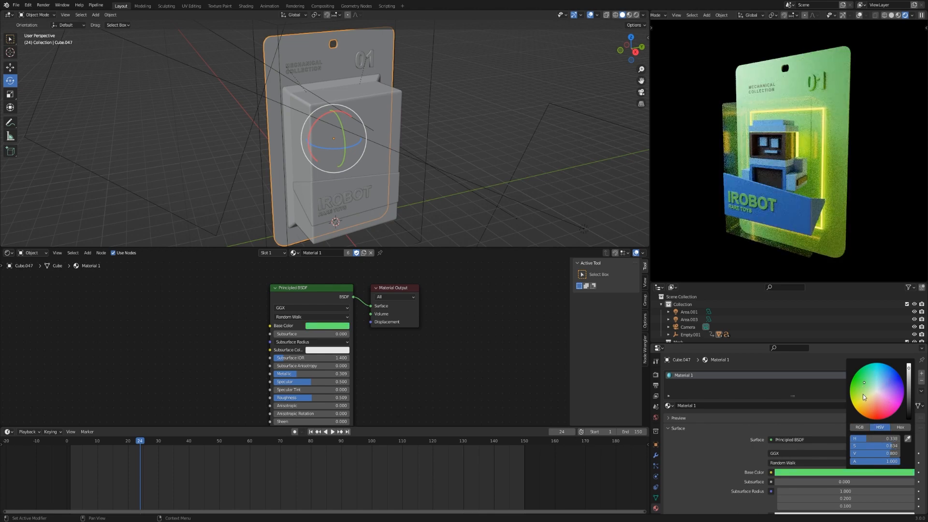
left_click(864, 396)
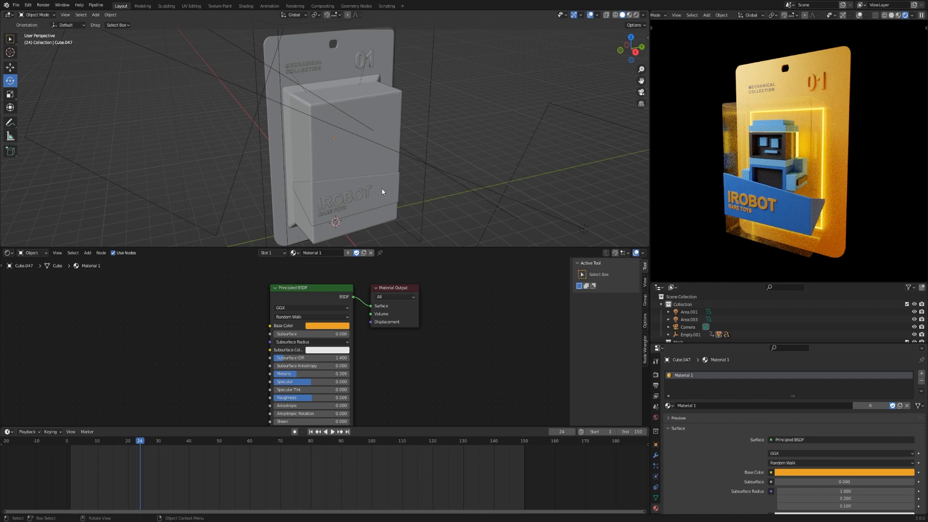
Step: Select the IROBOT label and give it a single-user material renamed Material 4
left_click(335, 196)
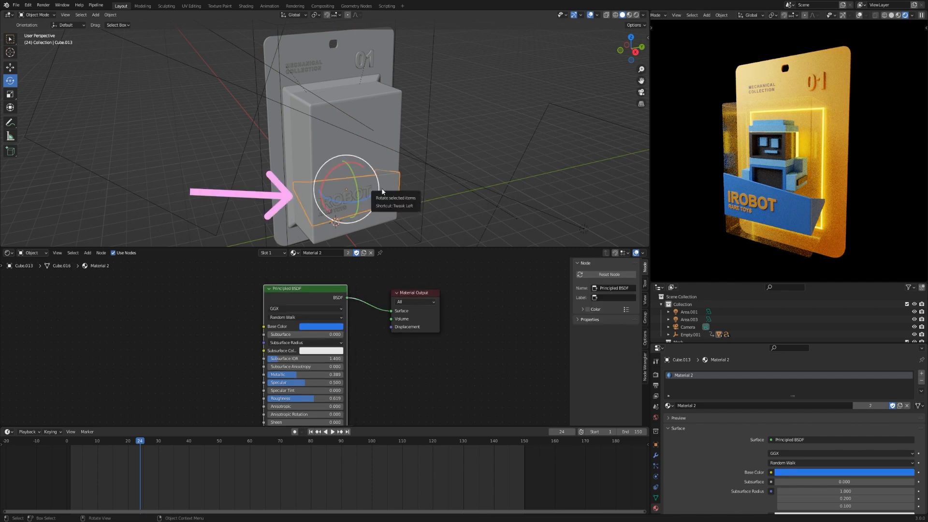
mouse_move(897, 412)
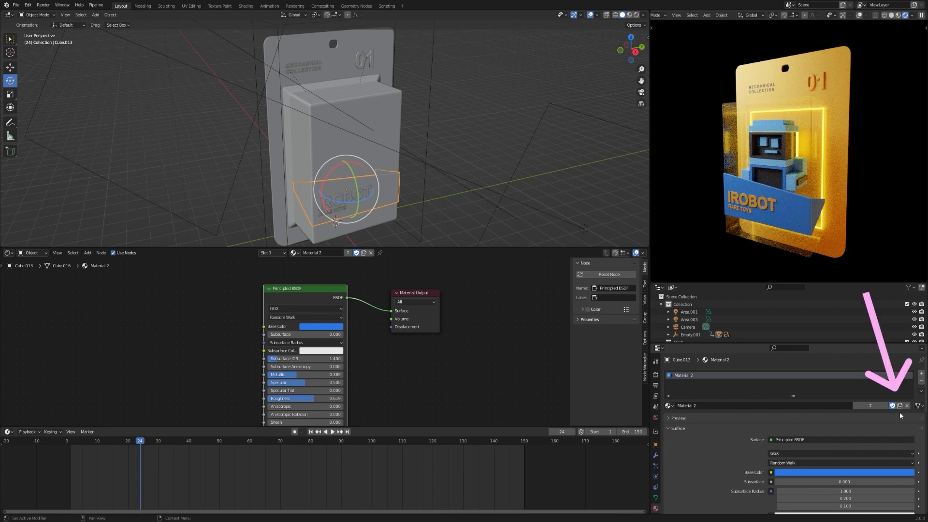
left_click(892, 406)
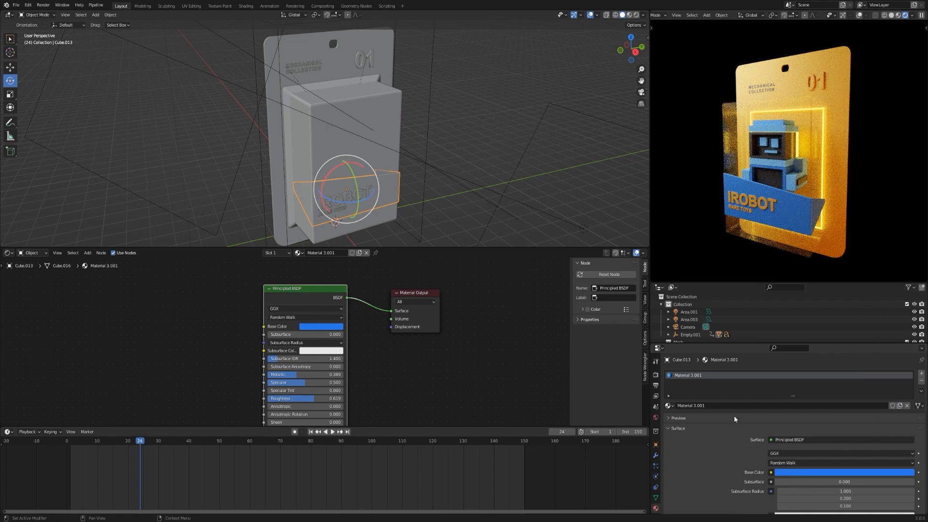
double_click(699, 406)
type("4")
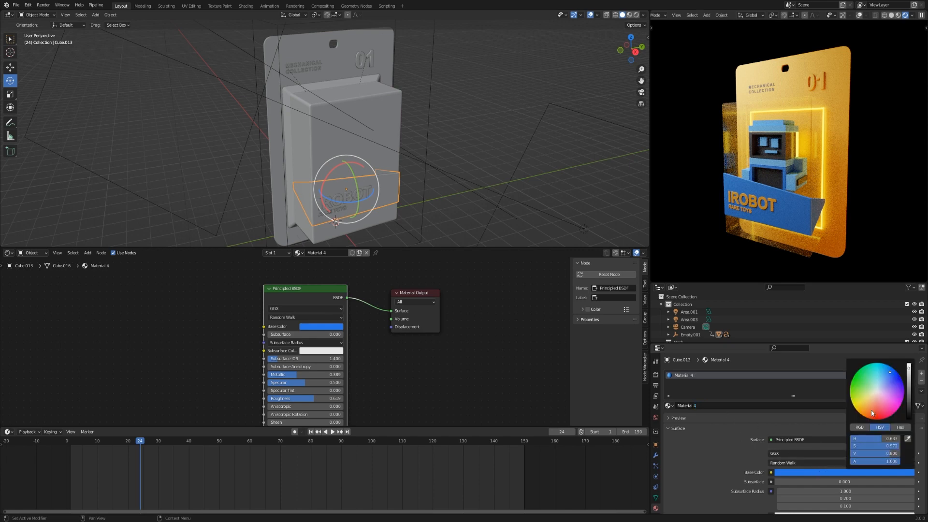
Step: Try pink and blue base colours on the label, settling on orange
left_click(893, 402)
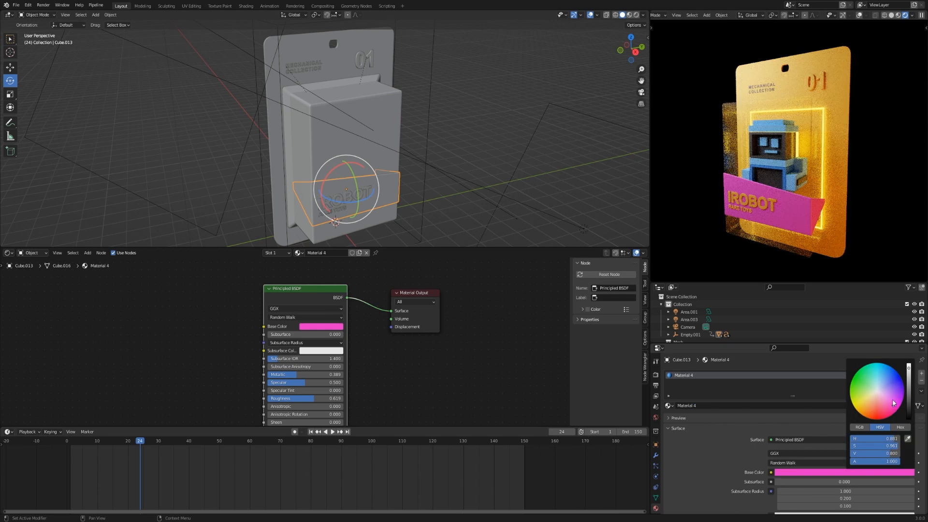
left_click(883, 380)
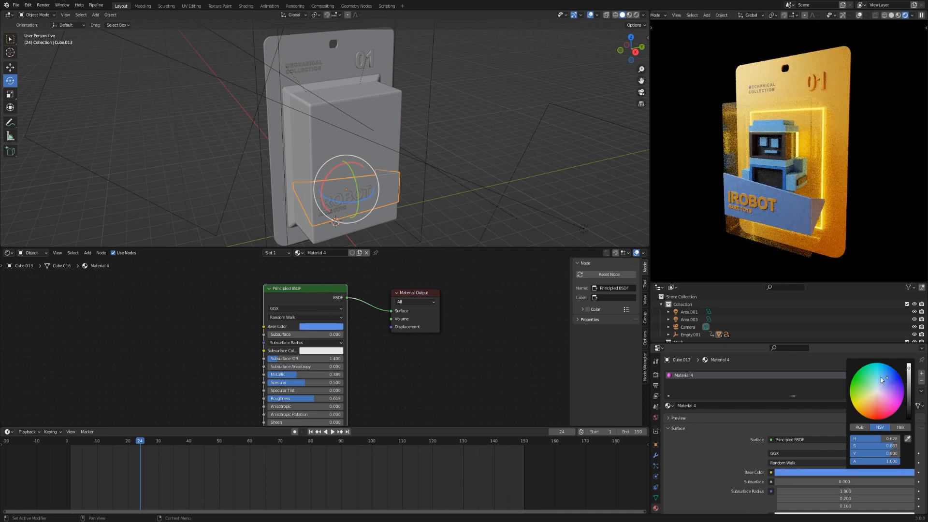
left_click(859, 397)
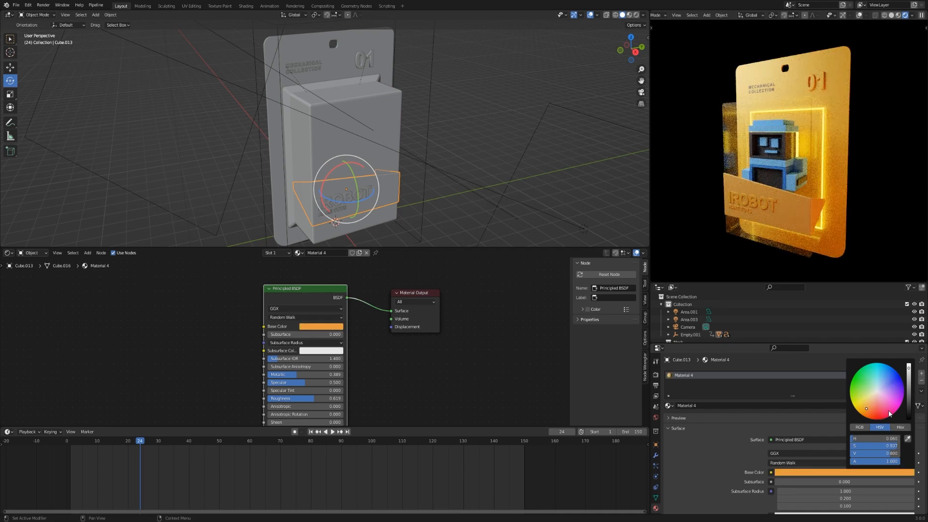
Step: Revert the IROBOT label's base colour to blue and zoom the Shader Editor
left_click(866, 409)
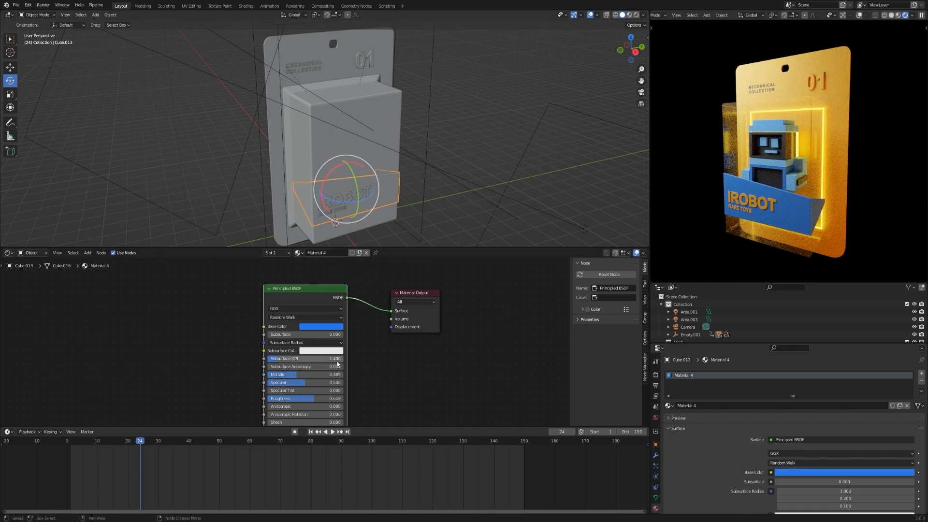
scroll("down", 3)
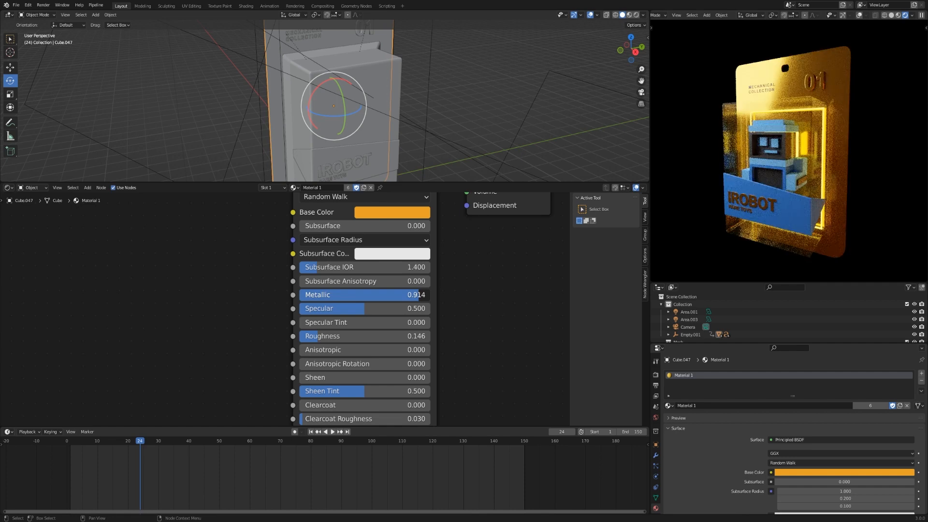
Step: Set the card backing's emission colour to teal
scroll("down", 3)
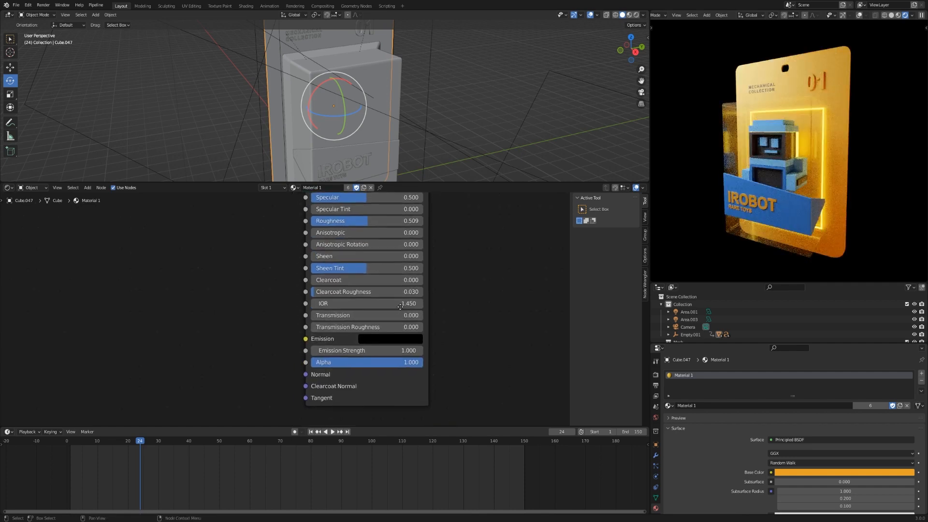
left_click(388, 339)
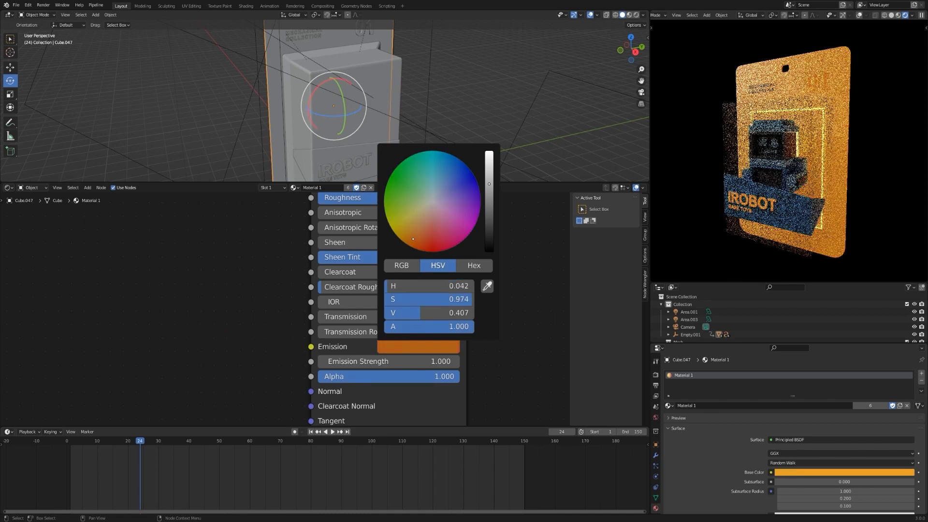
left_click(433, 172)
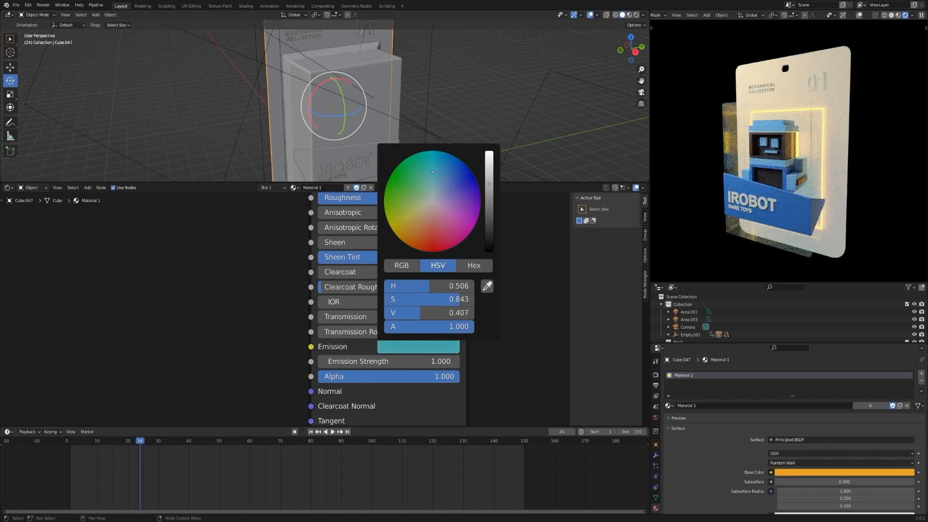